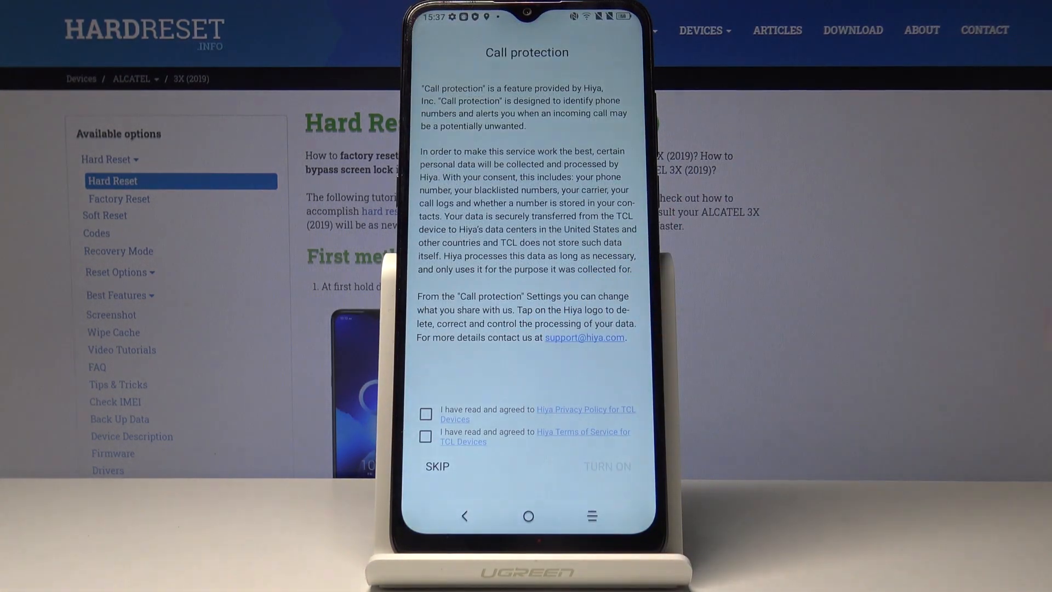
# - Skip the call protection prompt and bring up the dial pad
pyautogui.click(436, 466)
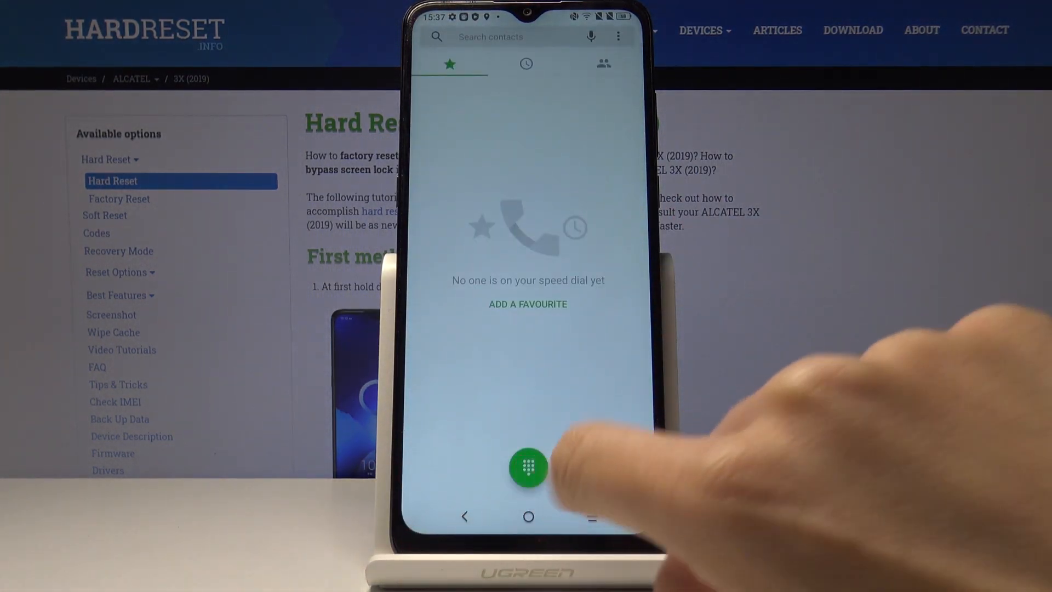
pyautogui.click(528, 466)
pyautogui.write('*#06')
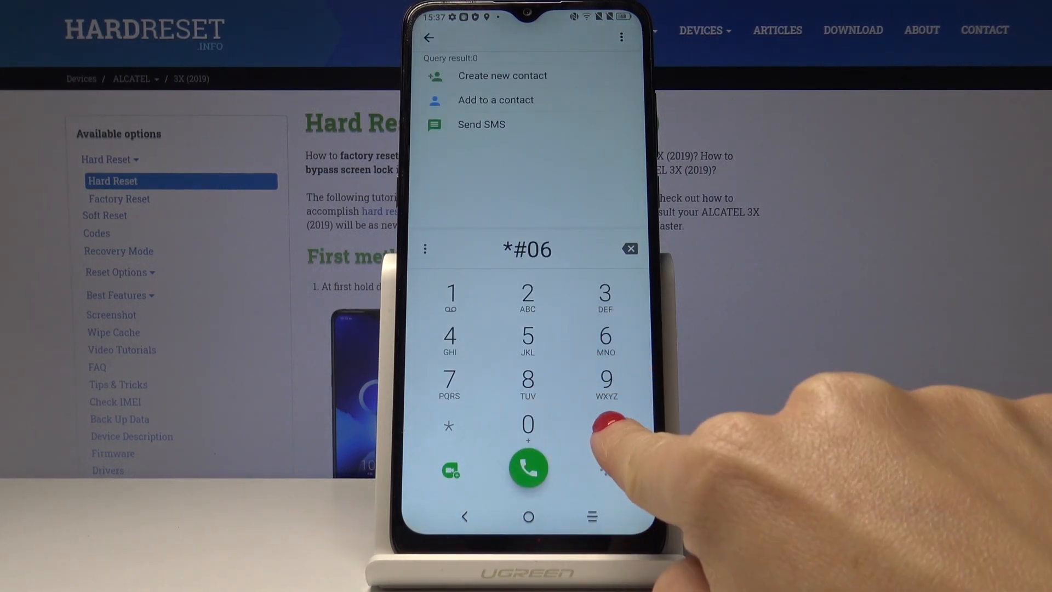
# - Finish the *#06# code to show IMEI1, IMEI2 and SVN, then close the window
pyautogui.click(528, 468)
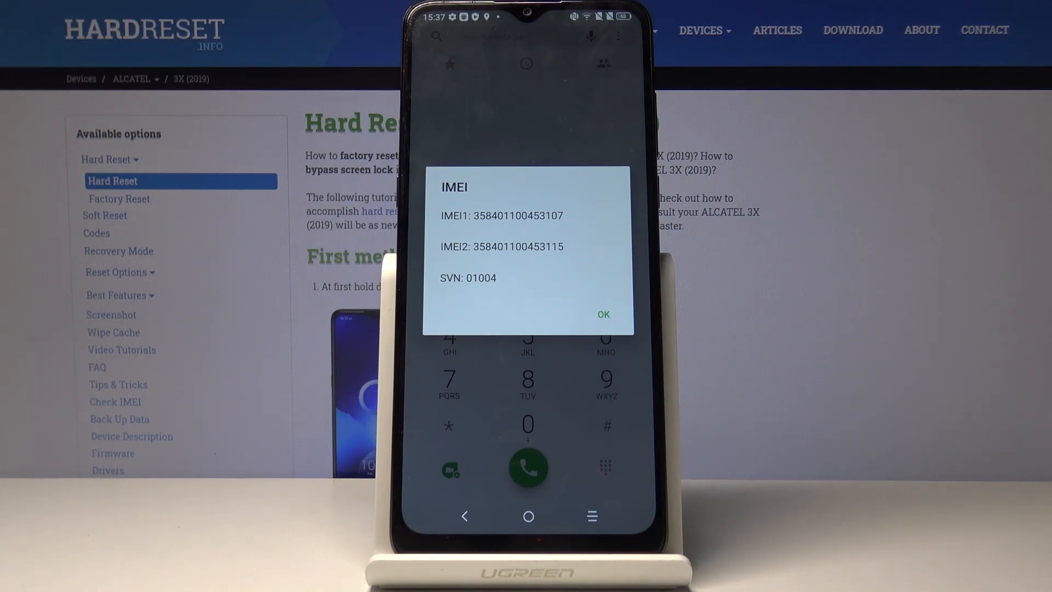
pyautogui.click(602, 314)
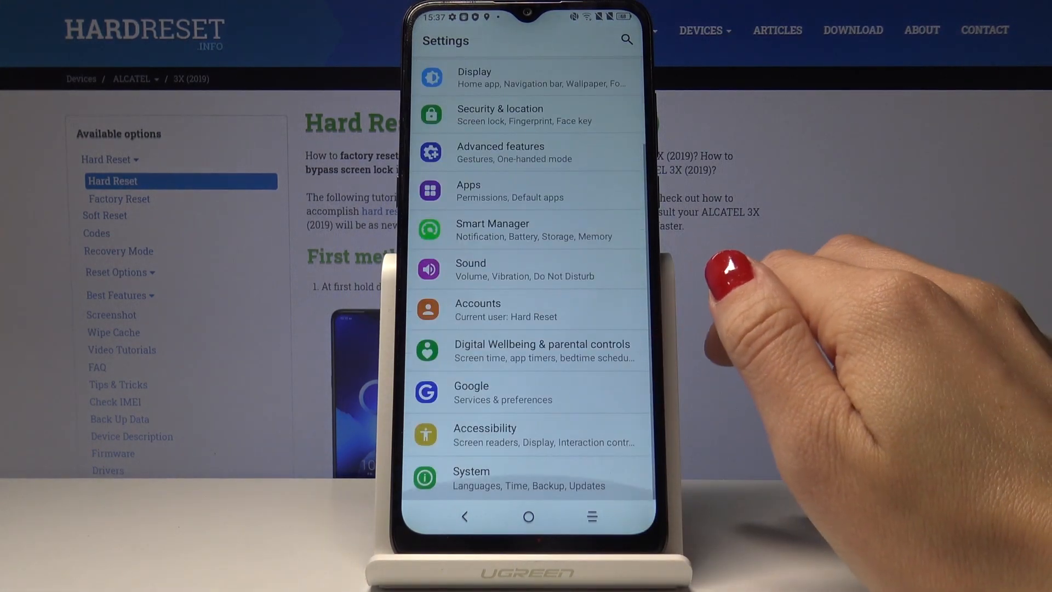
# - Go to System > About phone and scroll down toward the Status entry
pyautogui.click(471, 478)
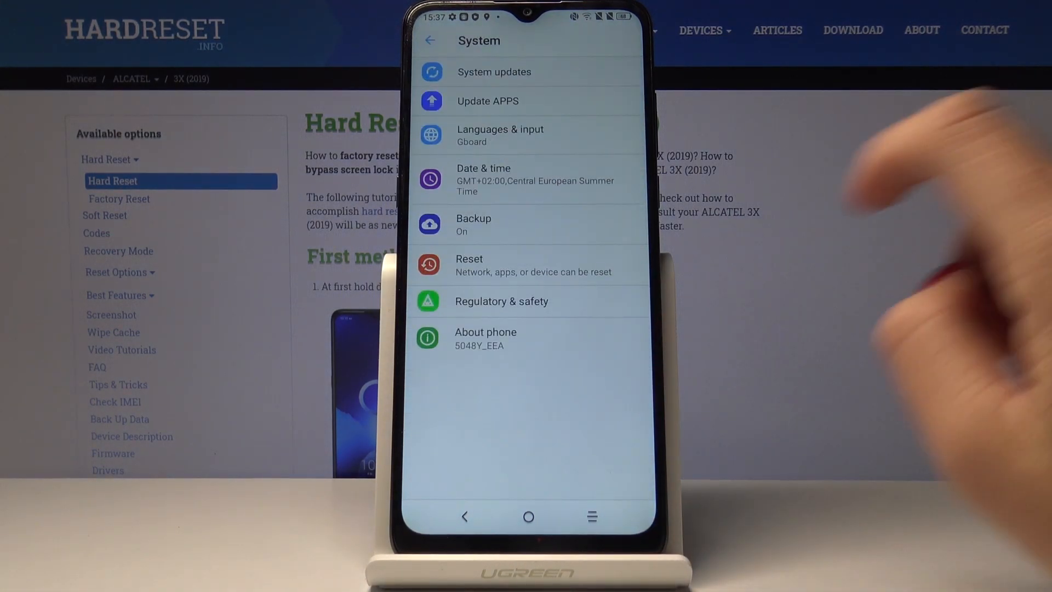
pyautogui.click(485, 337)
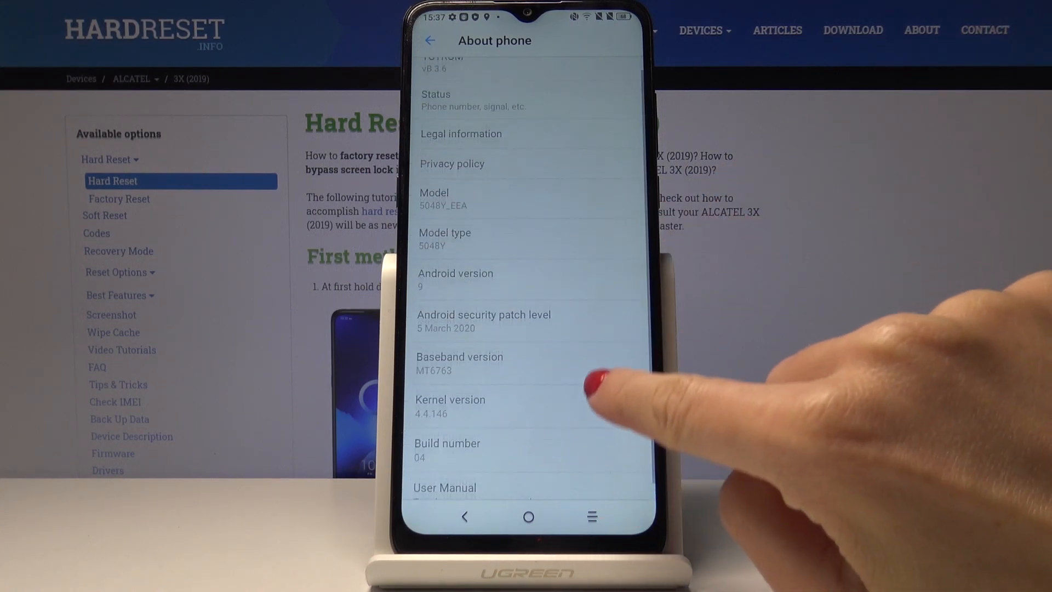
pyautogui.scroll(-3)
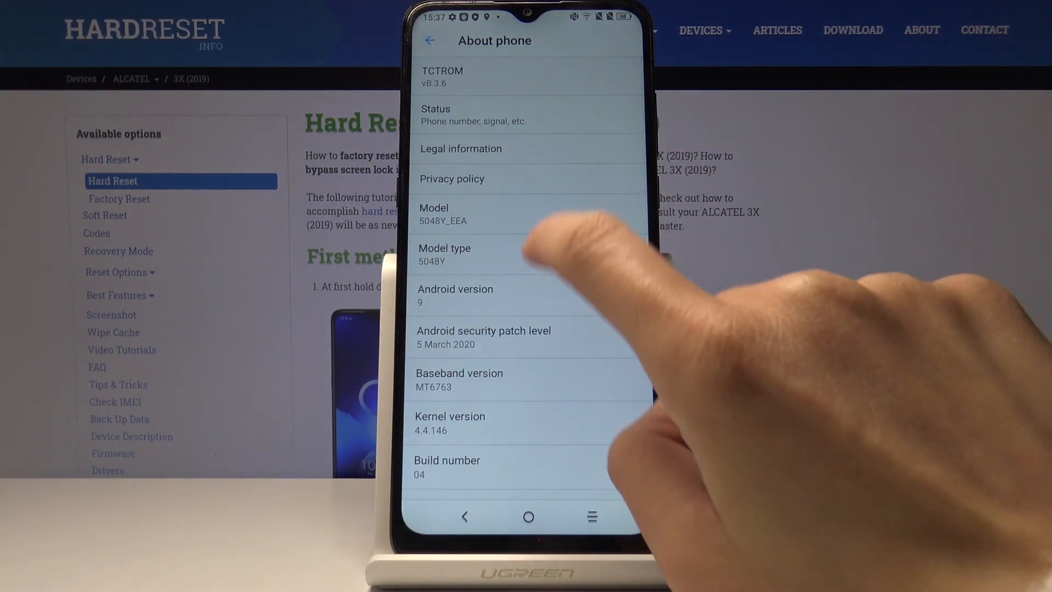
# - View both SIM slots' IMEI information, then go back to the Status list for the serial number
pyautogui.click(436, 114)
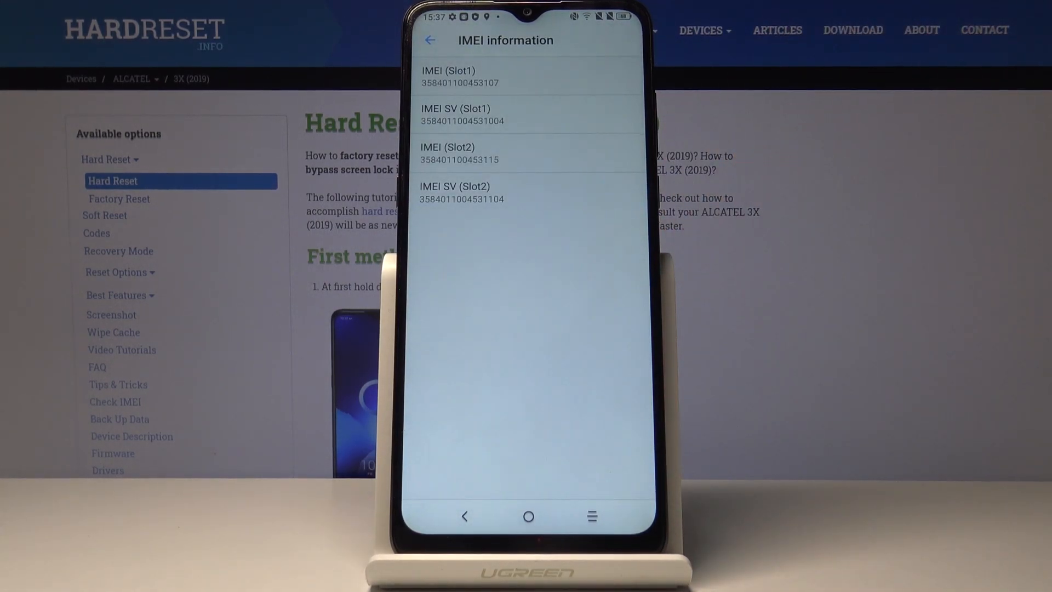
pyautogui.click(430, 40)
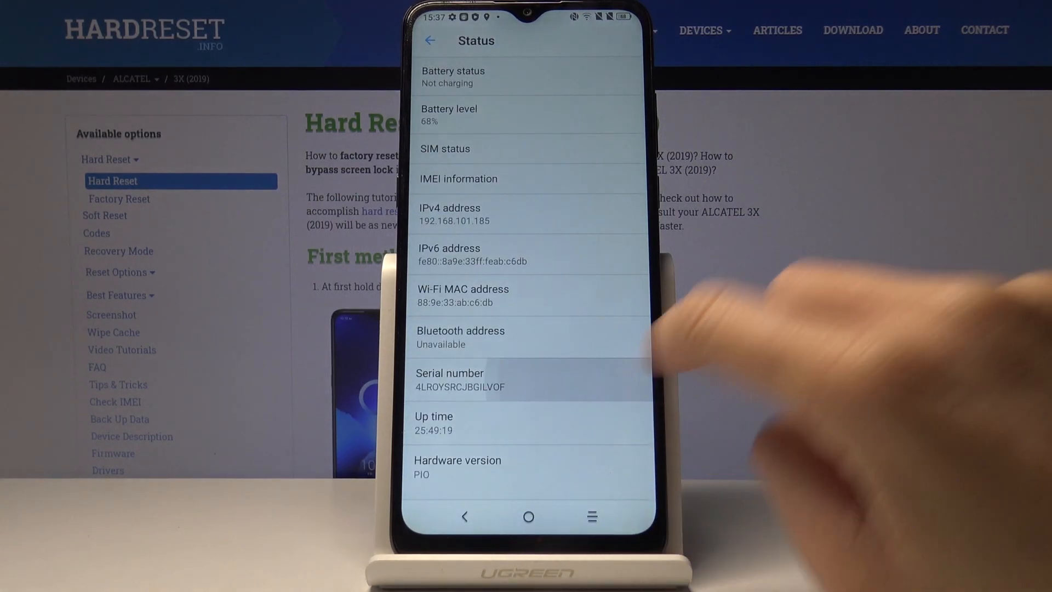